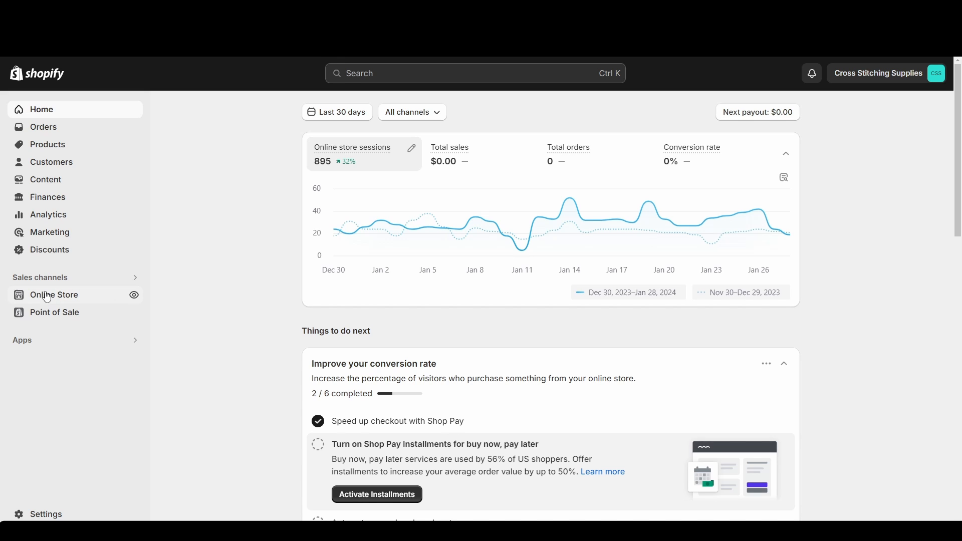
# Open Online Store Preferences for the password-protected Cross Stitching Supplies store
pyautogui.click(53, 295)
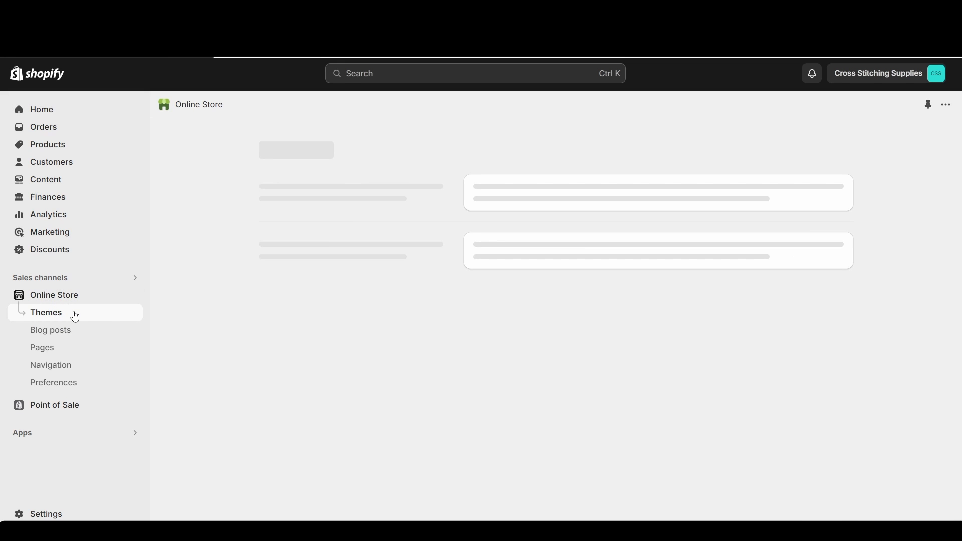
pyautogui.click(46, 312)
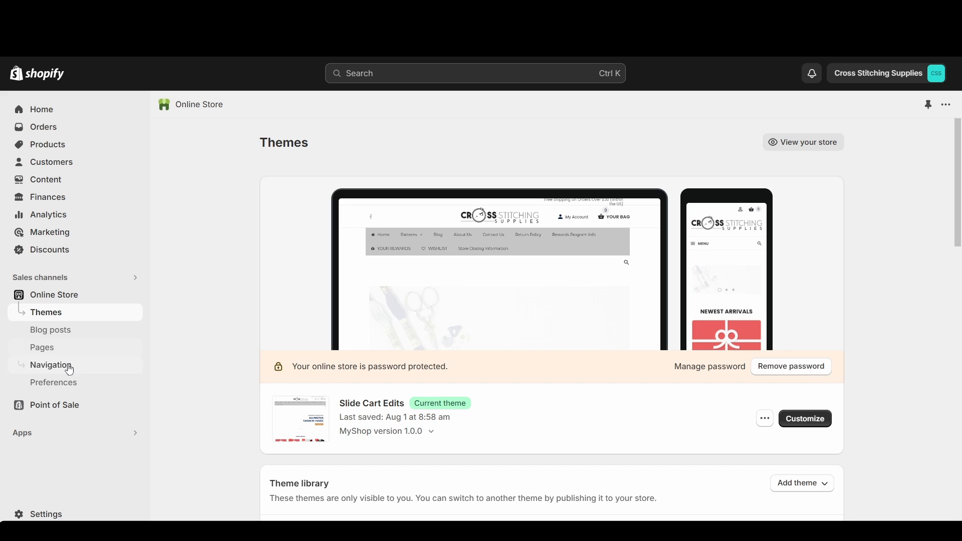
pyautogui.click(54, 383)
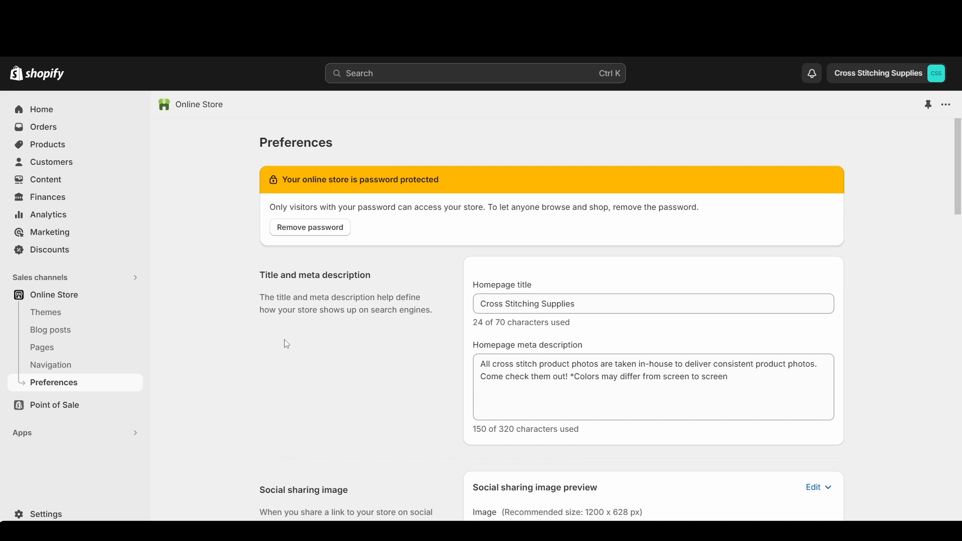
pyautogui.scroll(-3)
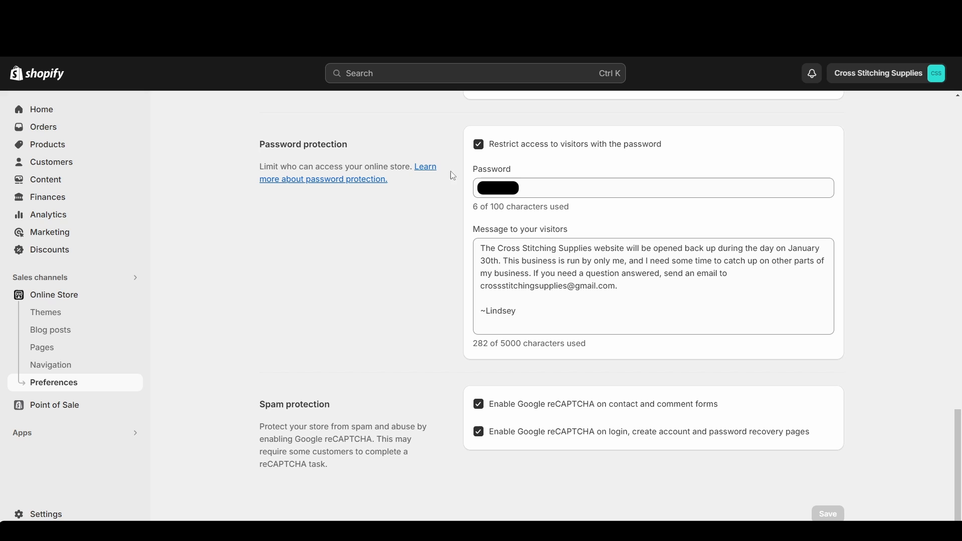
pyautogui.moveTo(547, 159)
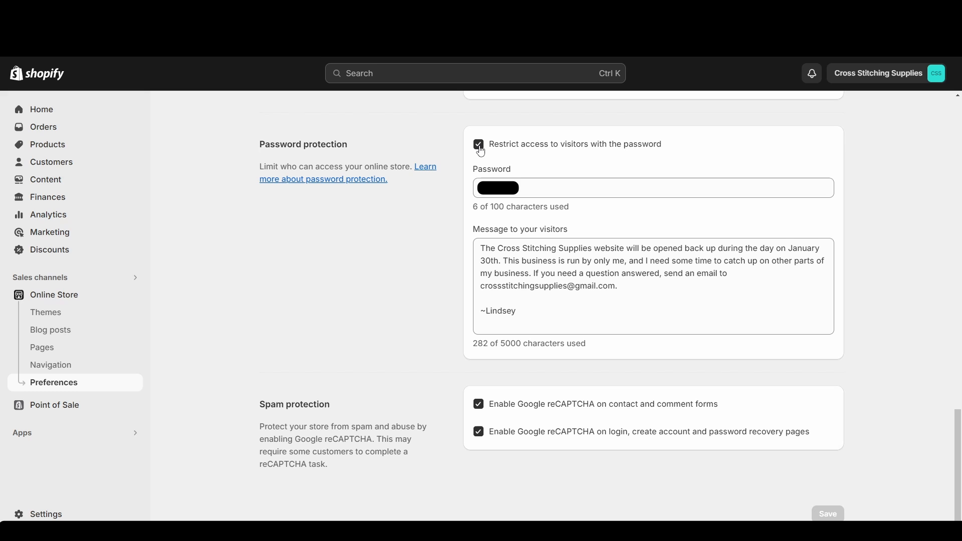
pyautogui.click(478, 144)
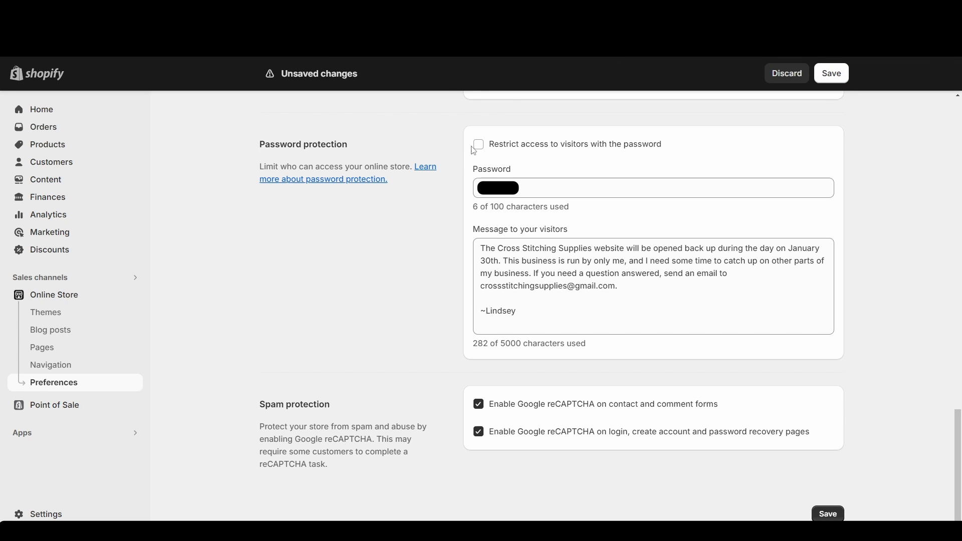
pyautogui.click(478, 143)
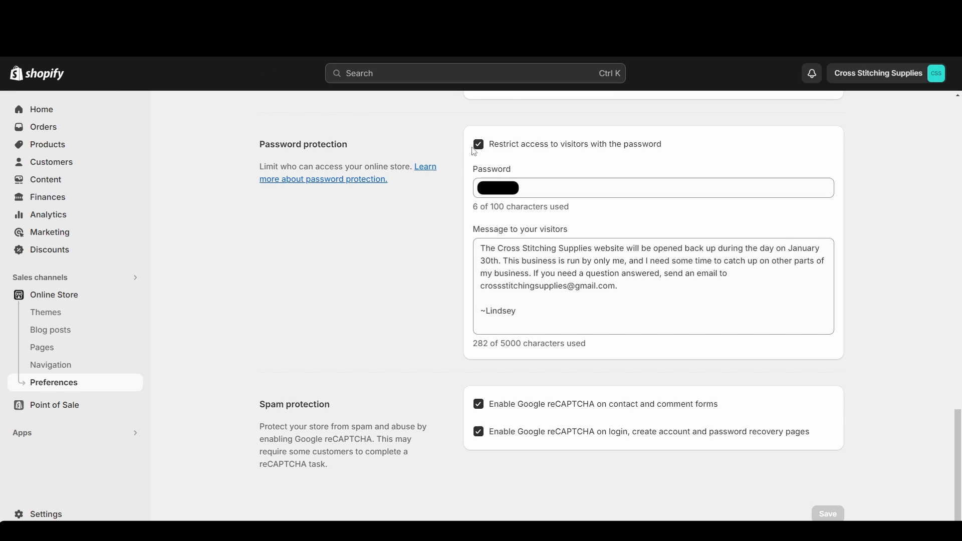
pyautogui.moveTo(944, 205)
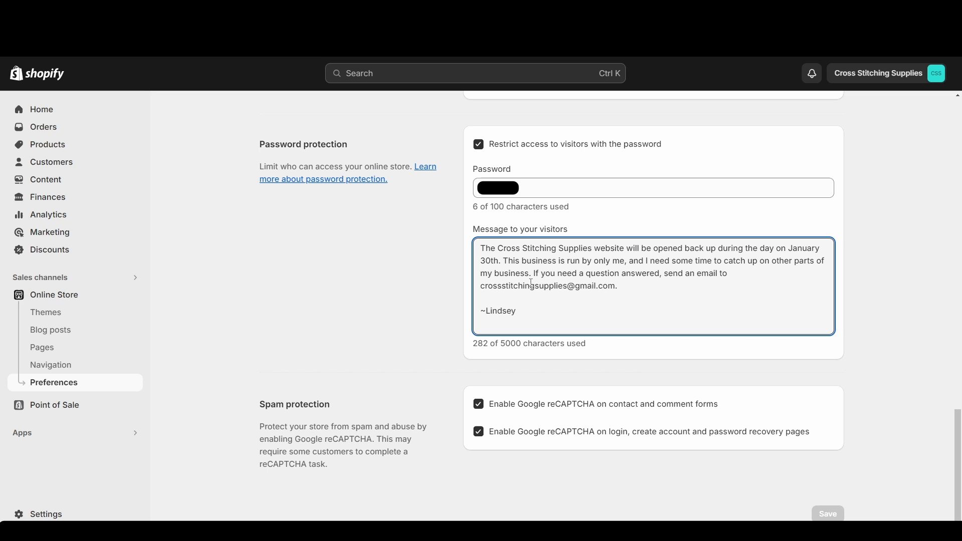
pyautogui.moveTo(530, 257)
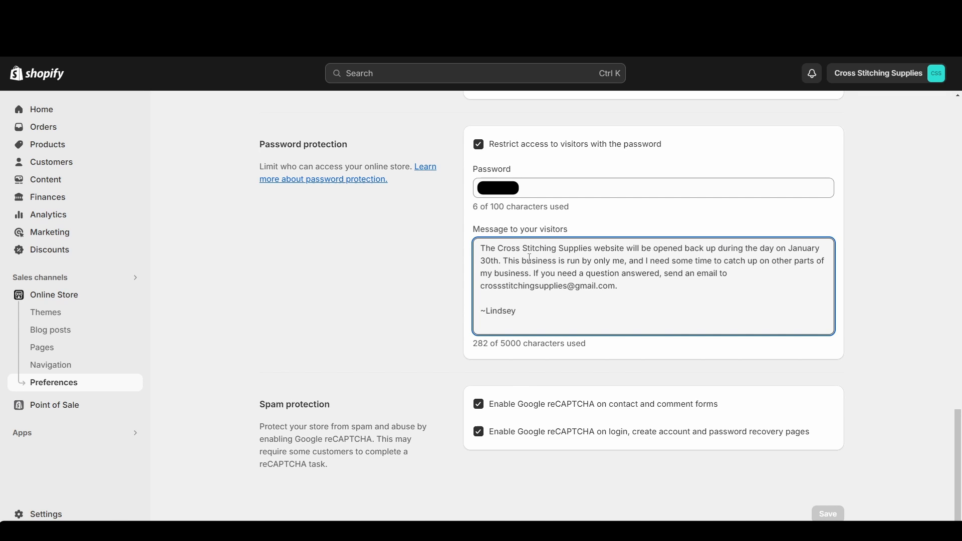
pyautogui.click(481, 298)
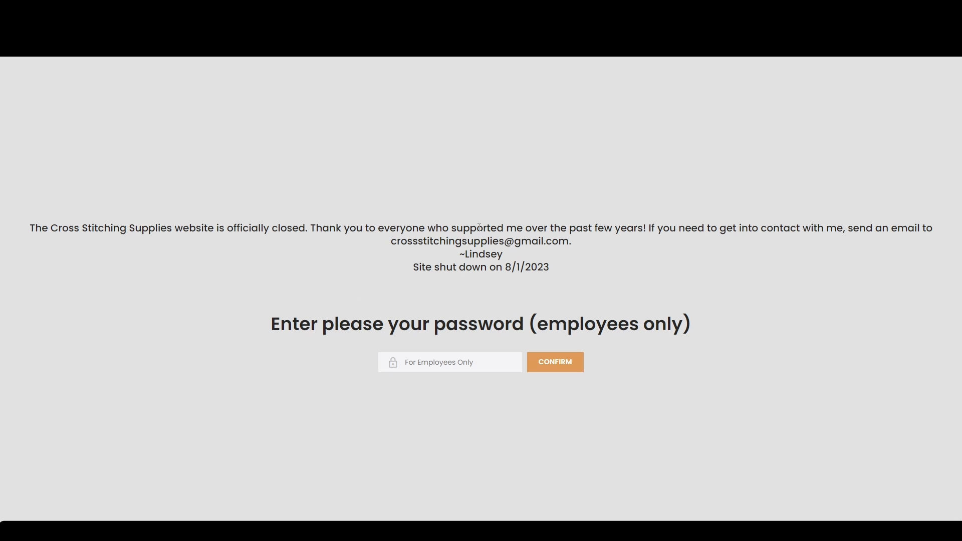
pyautogui.moveTo(696, 335)
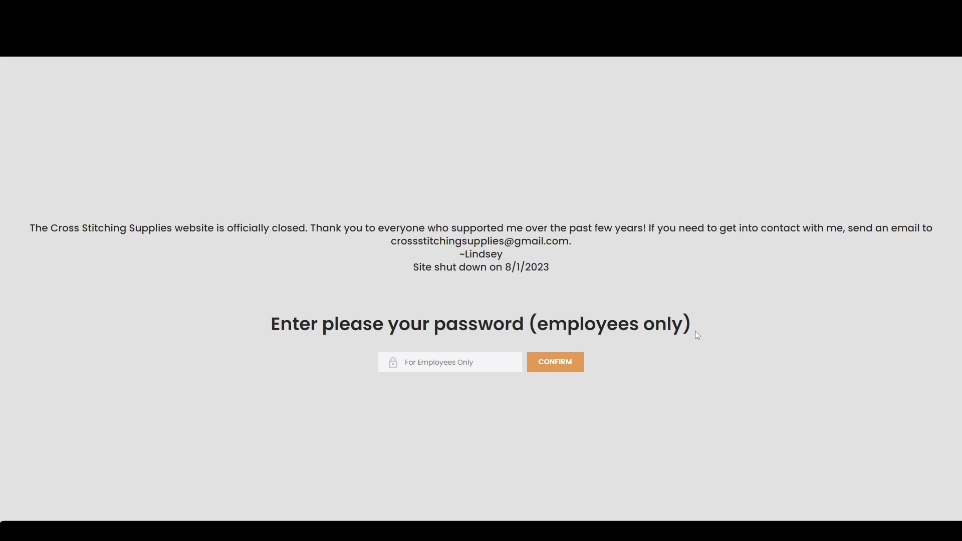
# Submit a password on the storefront password page and see it rejected
pyautogui.click(449, 362)
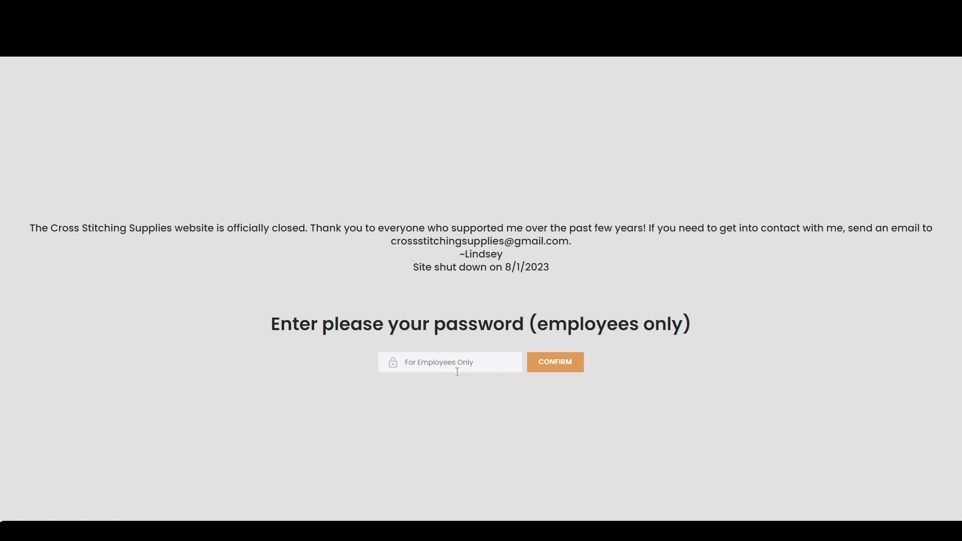
pyautogui.moveTo(464, 366)
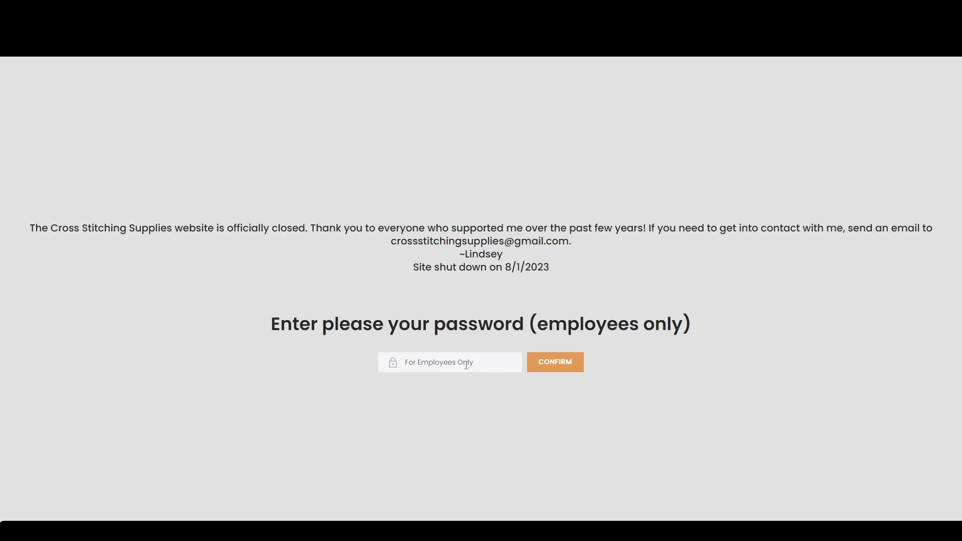
pyautogui.click(553, 362)
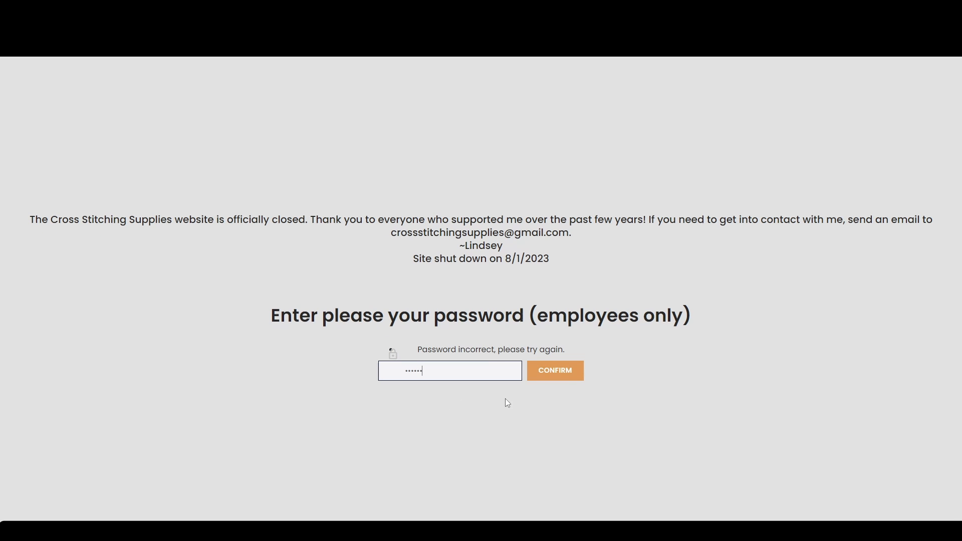
pyautogui.click(554, 370)
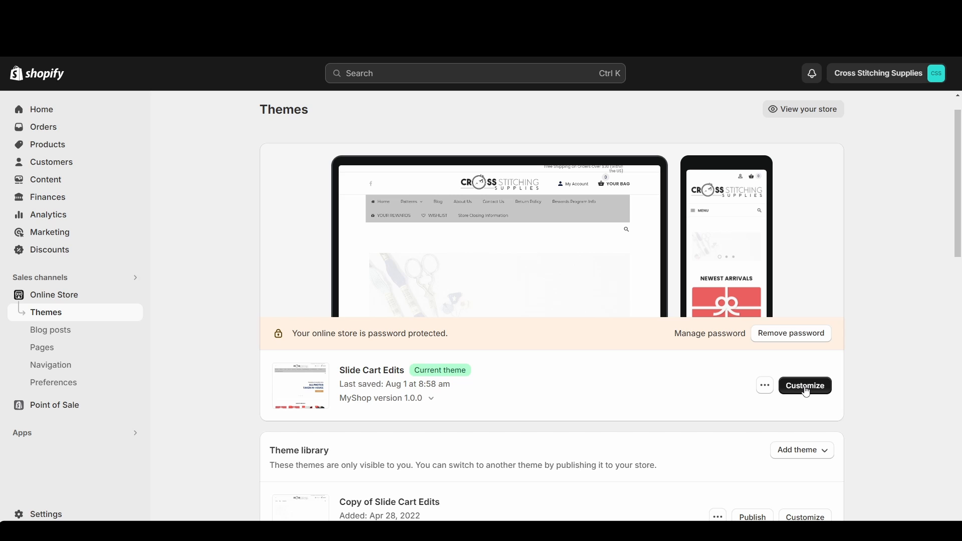
# Customize the live Slide Cart Edits theme and expand its Password theme settings
pyautogui.click(804, 386)
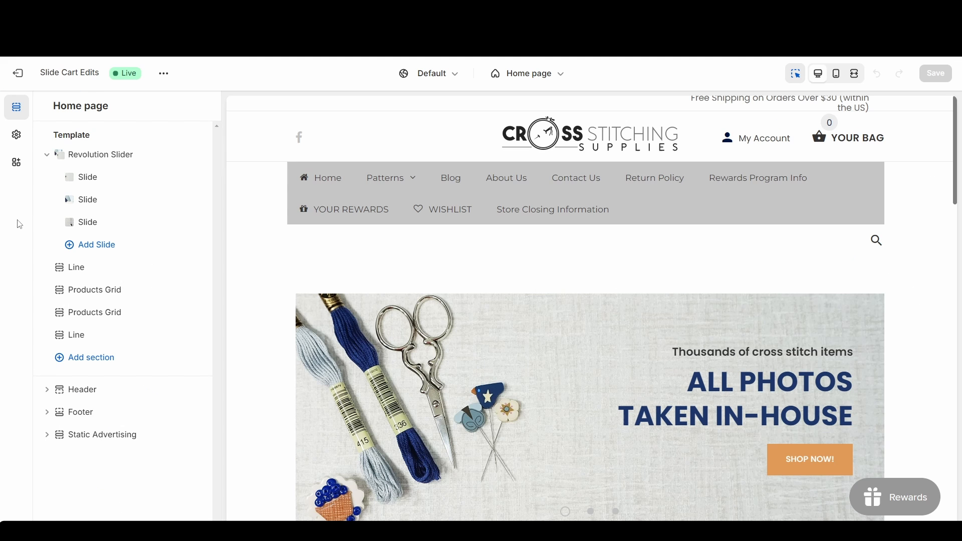
pyautogui.click(17, 134)
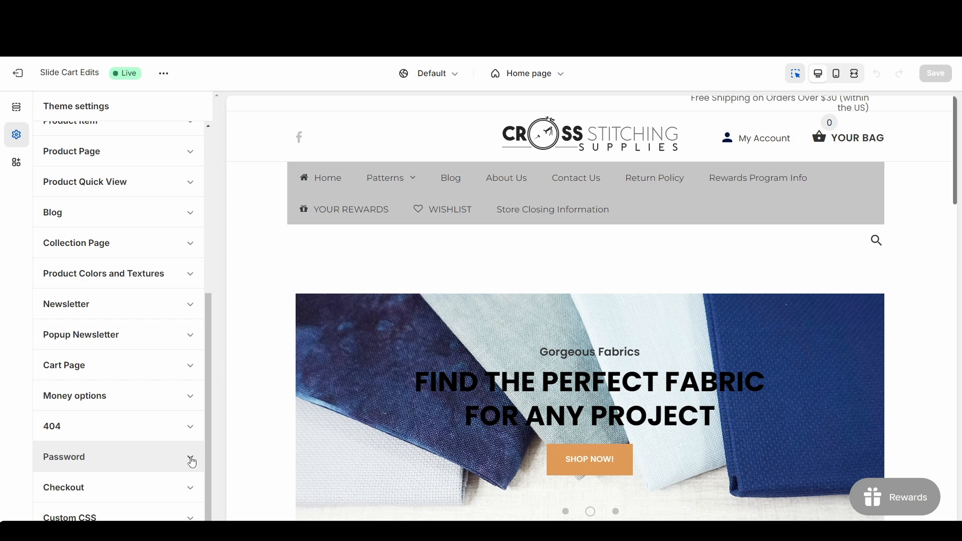
pyautogui.click(63, 457)
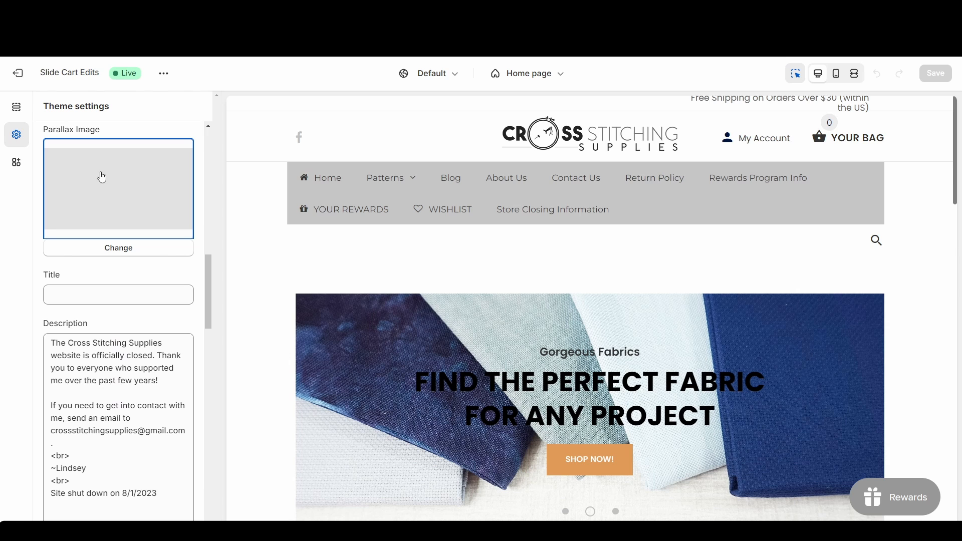
pyautogui.click(118, 295)
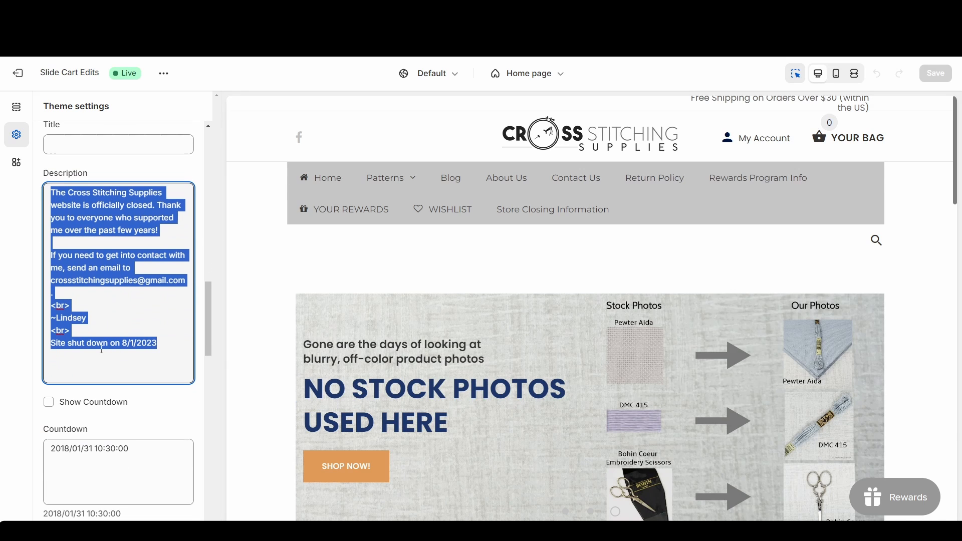
pyautogui.scroll(-3)
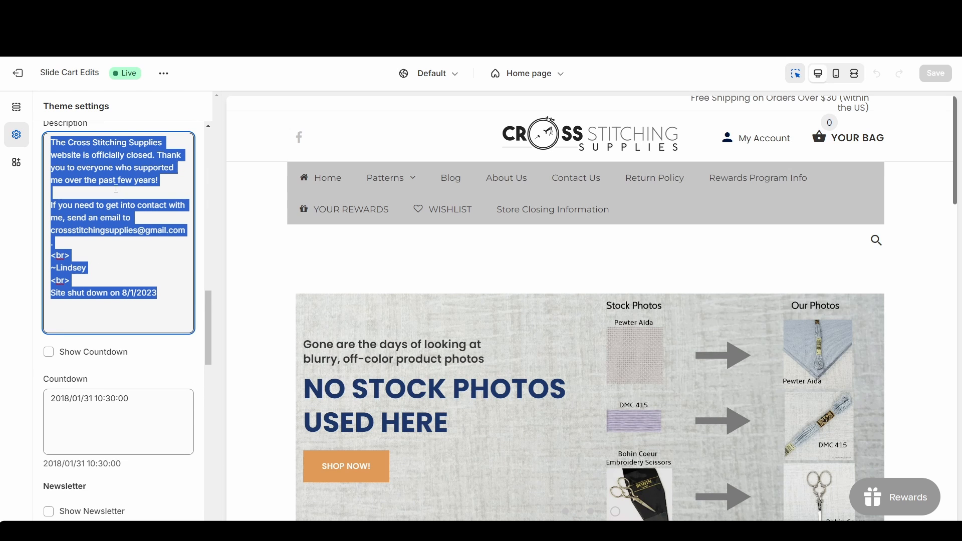
pyautogui.scroll(-3)
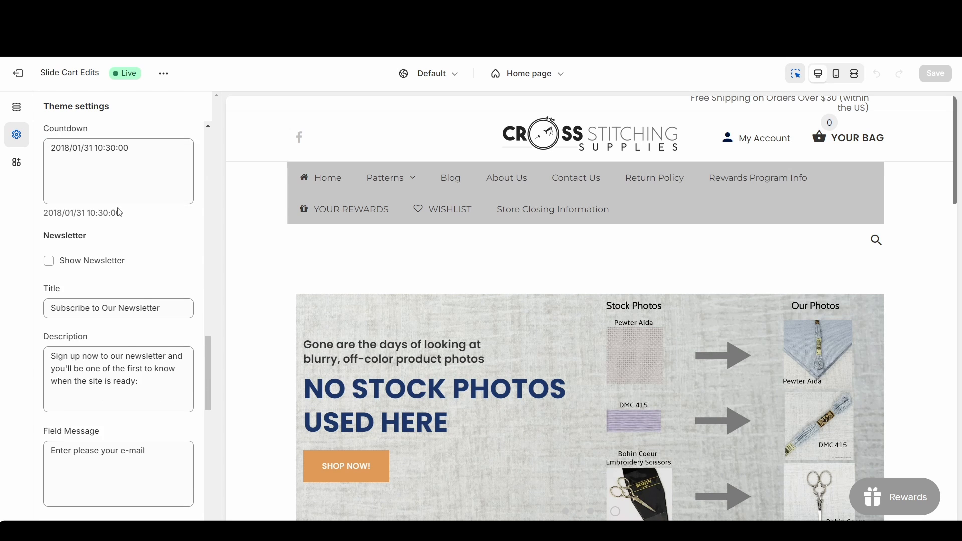
pyautogui.scroll(-3)
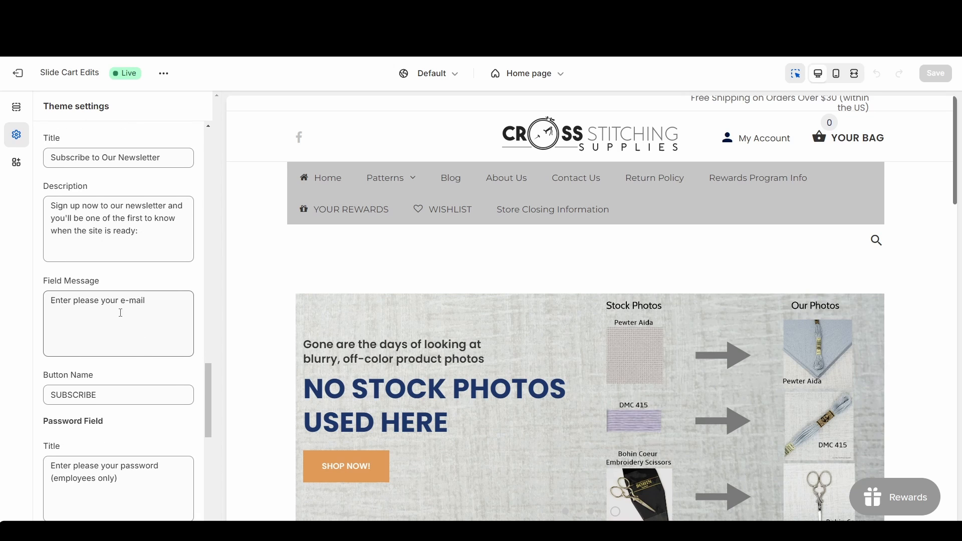
pyautogui.scroll(-3)
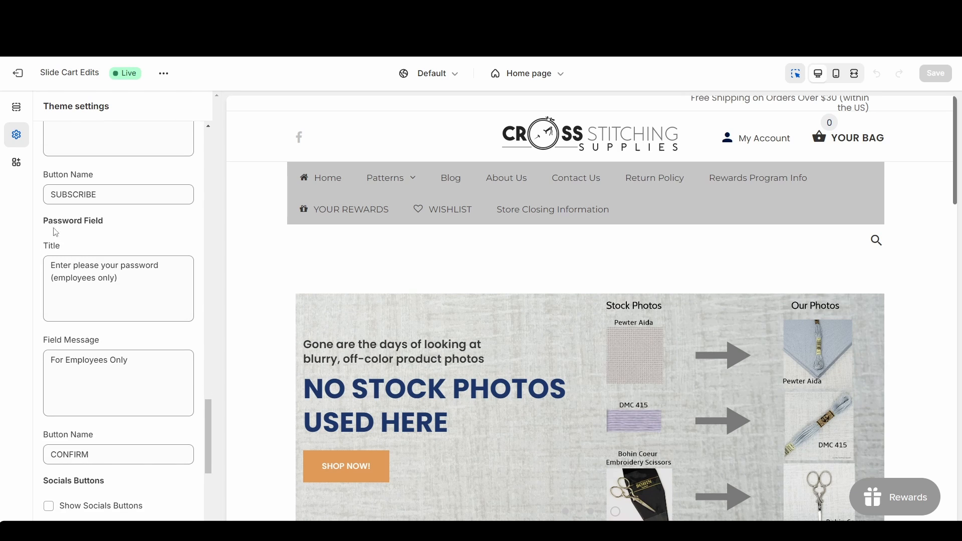
pyautogui.doubleClick(93, 277)
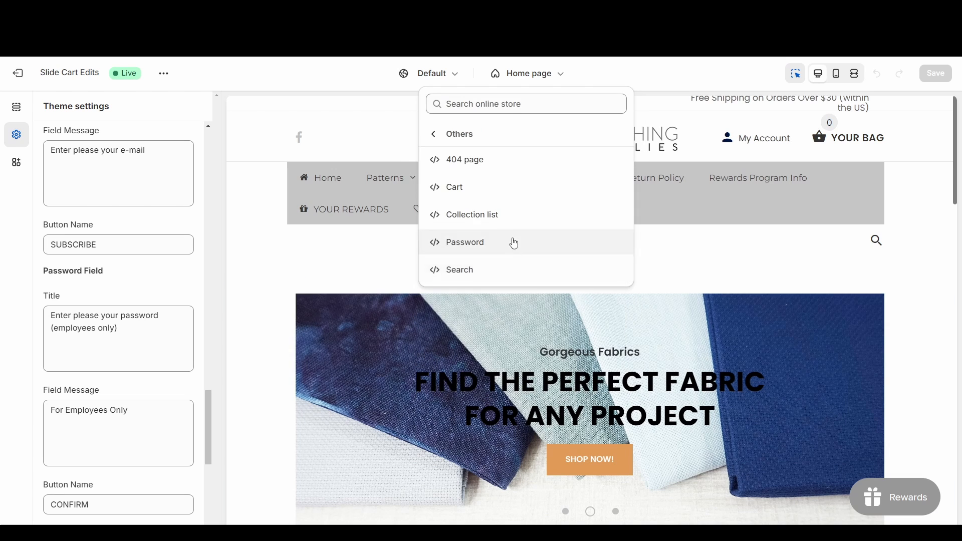
# Preview the Password page and change the field message to 'For Employees Only enter password'
pyautogui.click(465, 242)
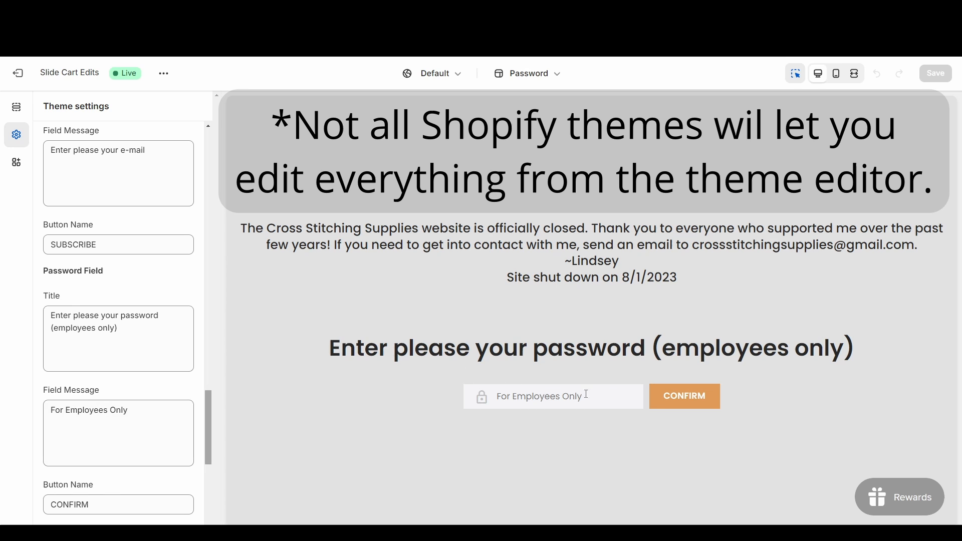
pyautogui.click(118, 433)
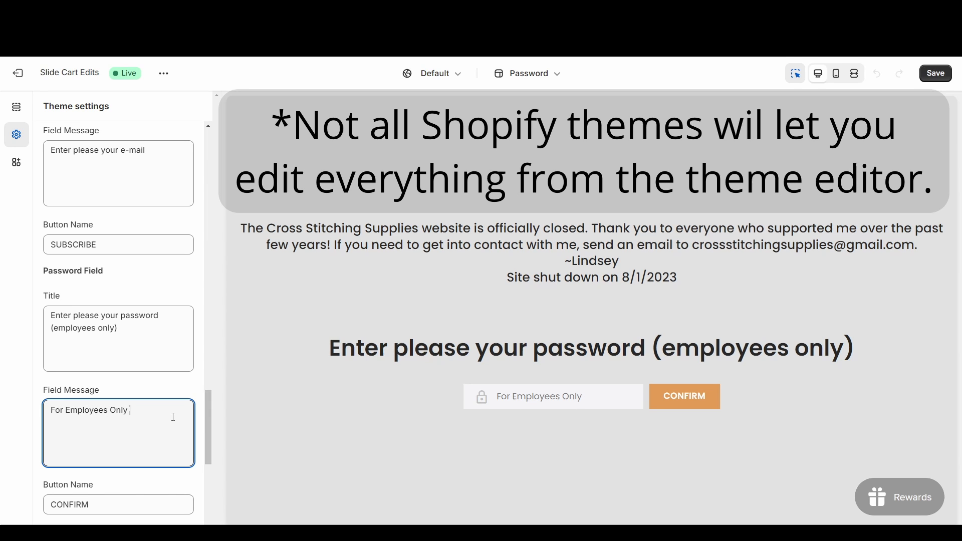
pyautogui.write('enter app')
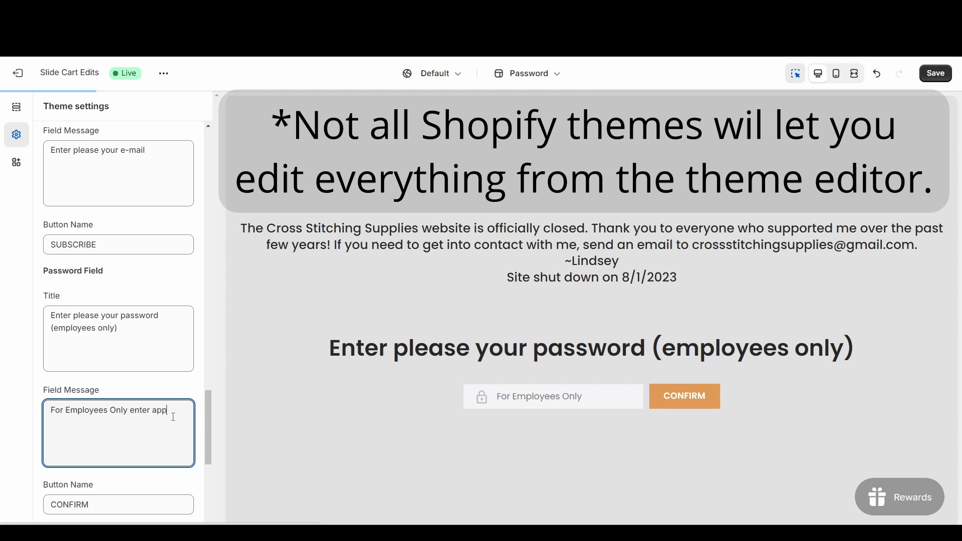
pyautogui.write('password')
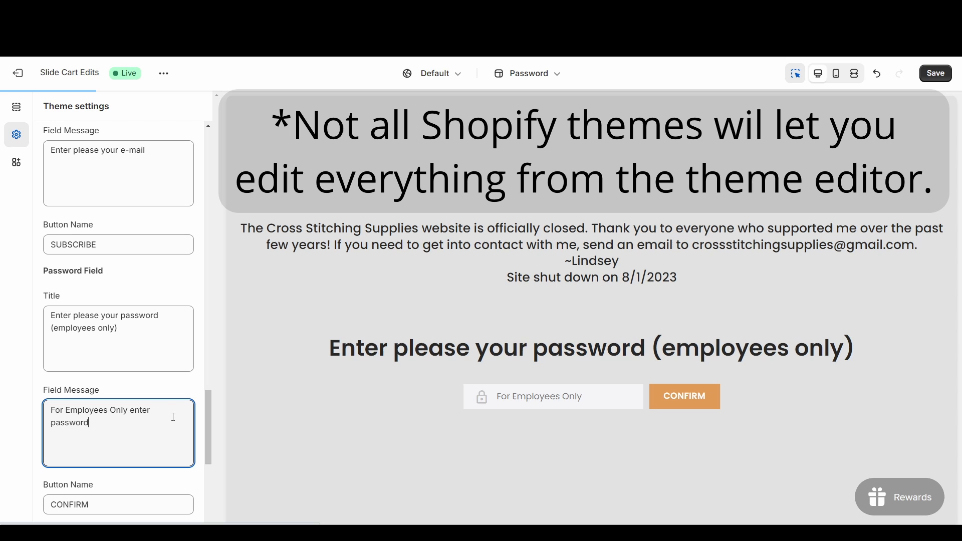